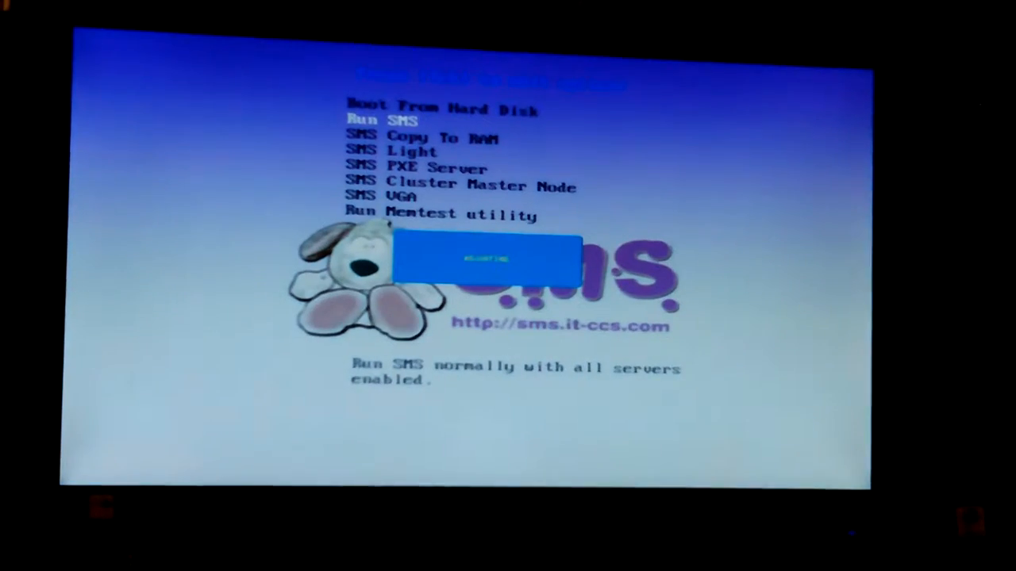
- Highlight the 'SMS Copy To RAM' boot option instead of 'Run SMS'
key("Down")
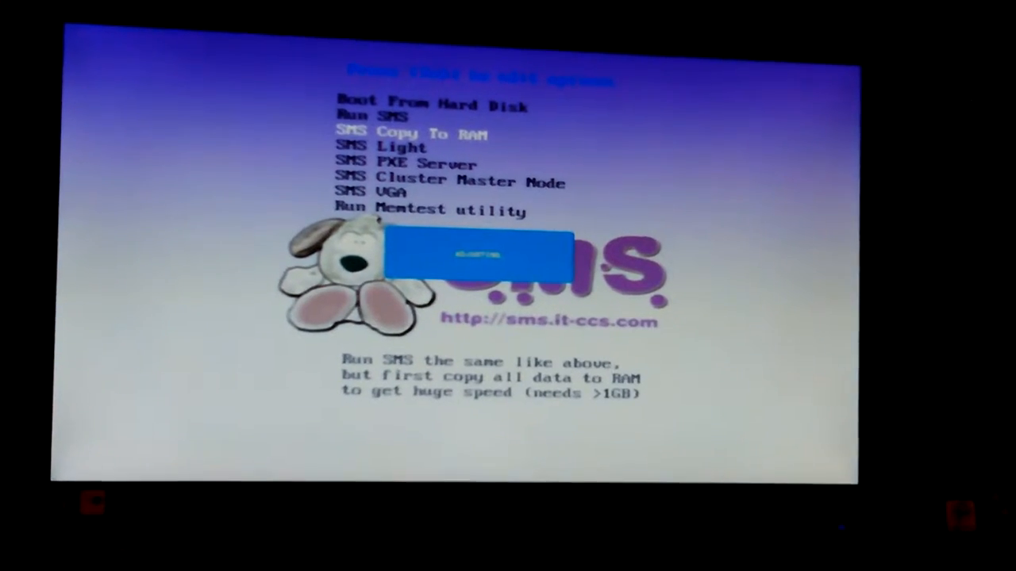